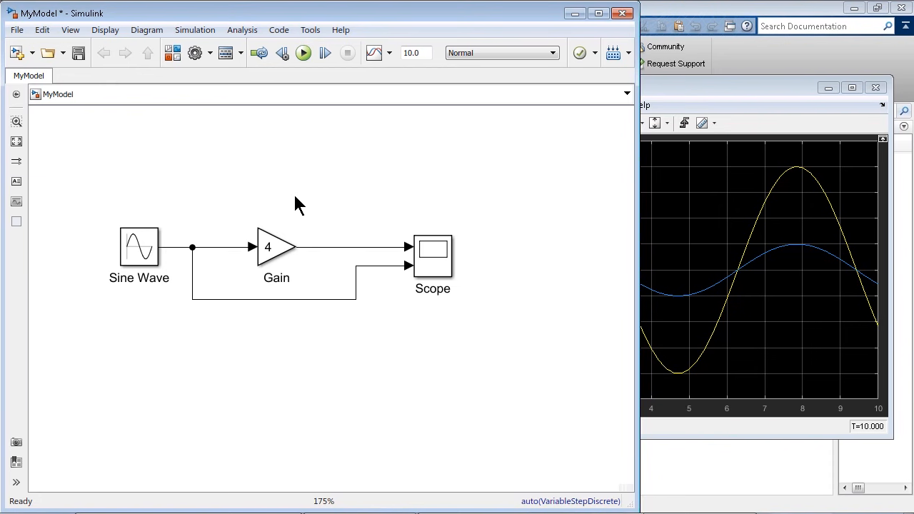
Lift the Gain block off the signal line to above the diagram.
click(276, 246)
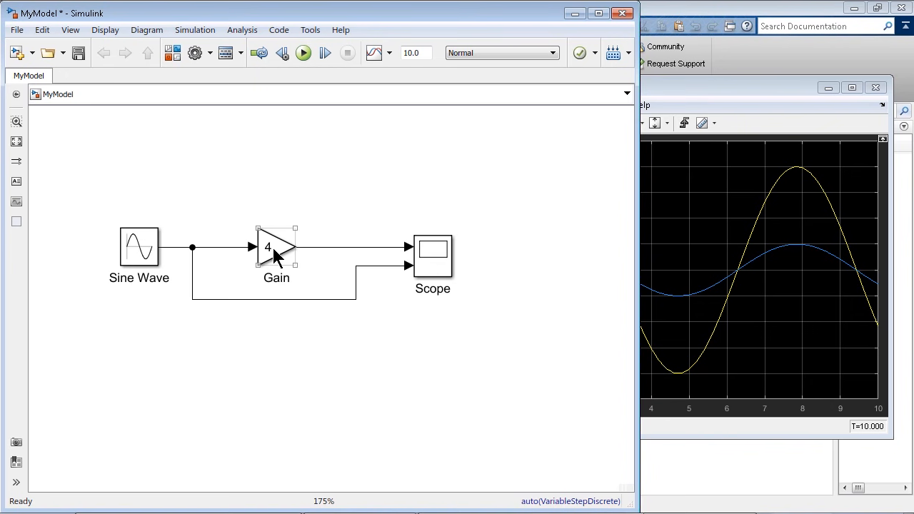
drag(276, 247, 276, 171)
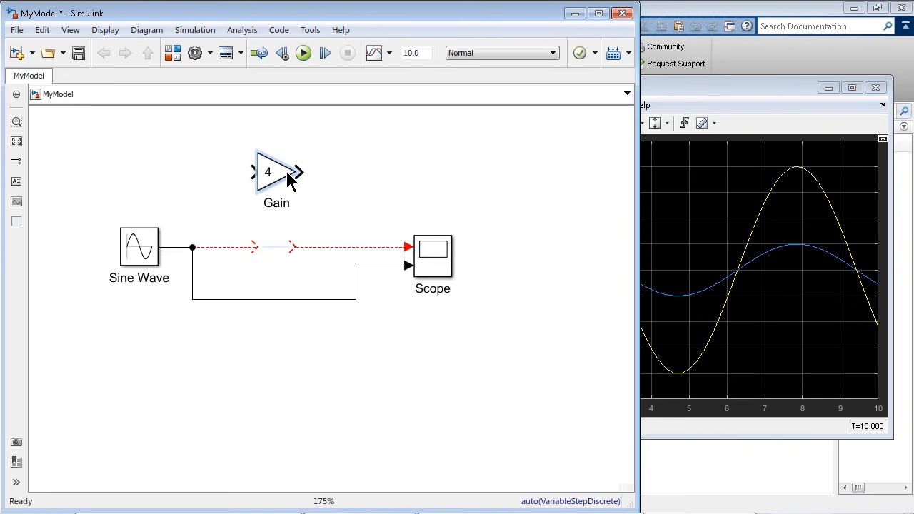
click(275, 172)
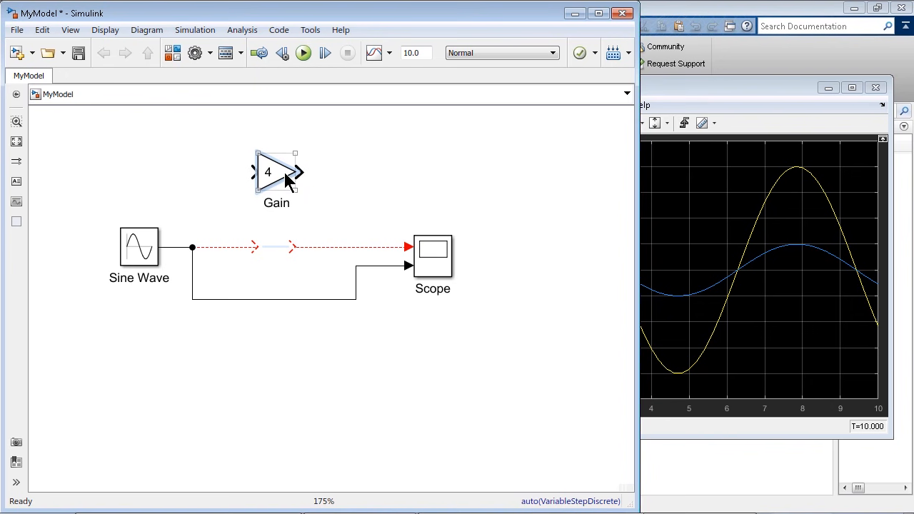
mouse_move(279, 159)
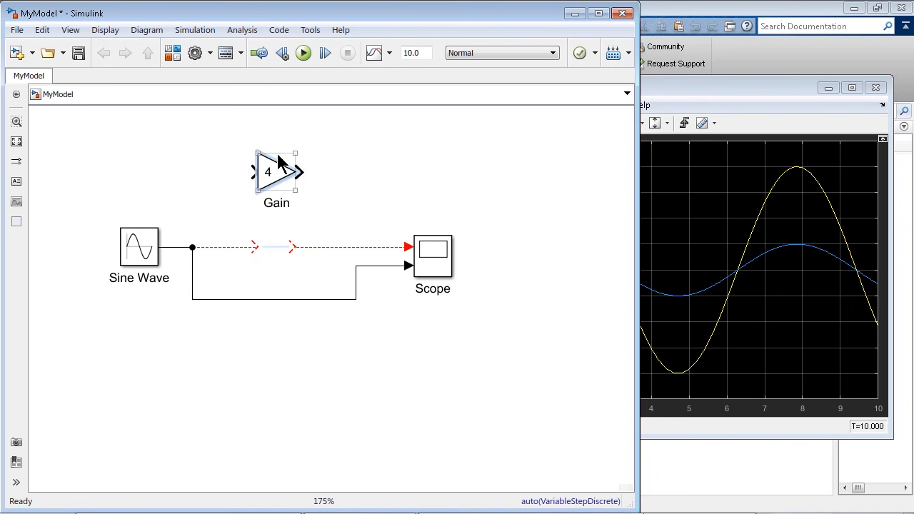
mouse_move(271, 173)
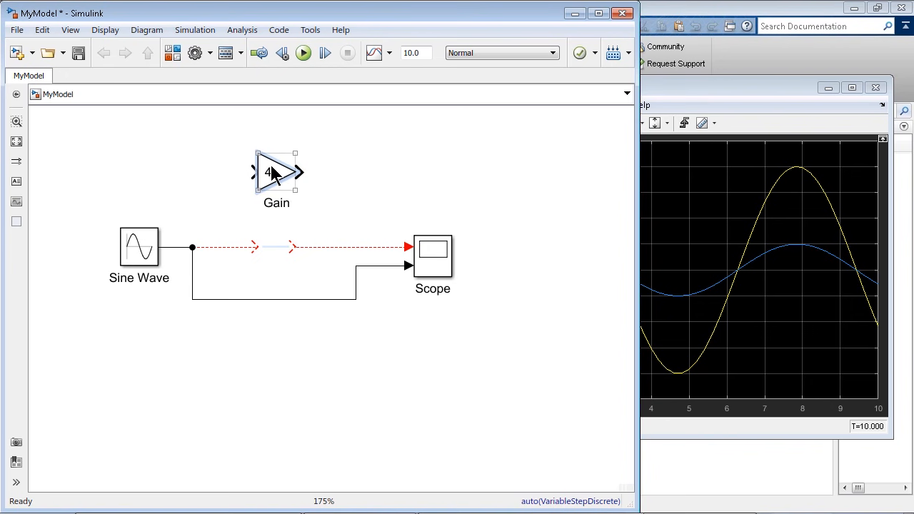
Comment out the Gain block and delete its connecting line segments.
click(276, 172)
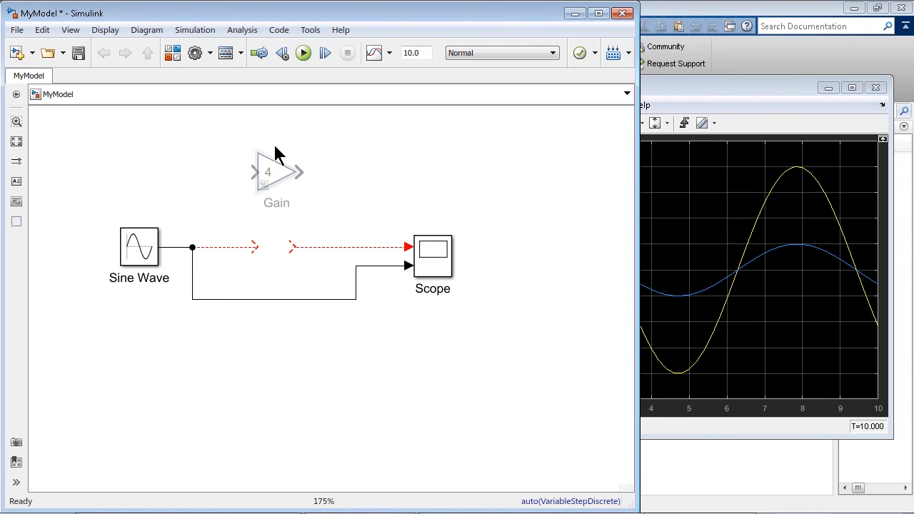
mouse_move(277, 162)
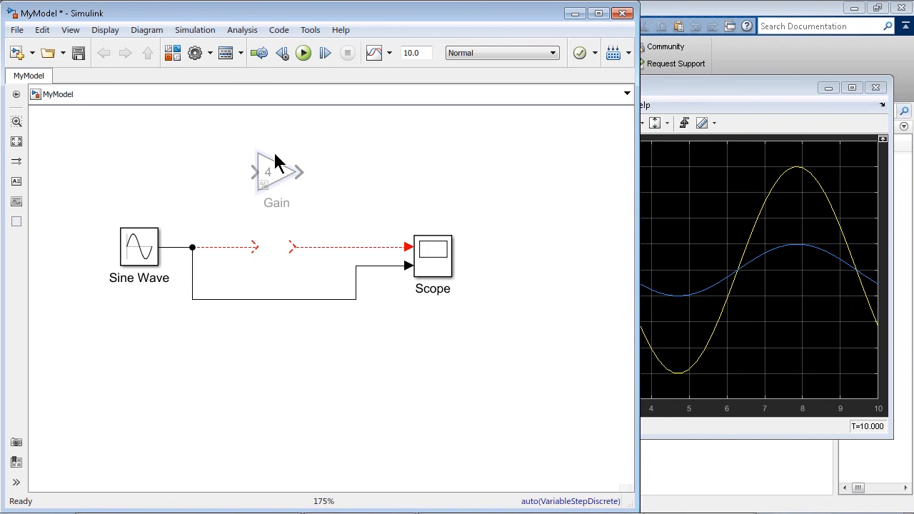
click(274, 171)
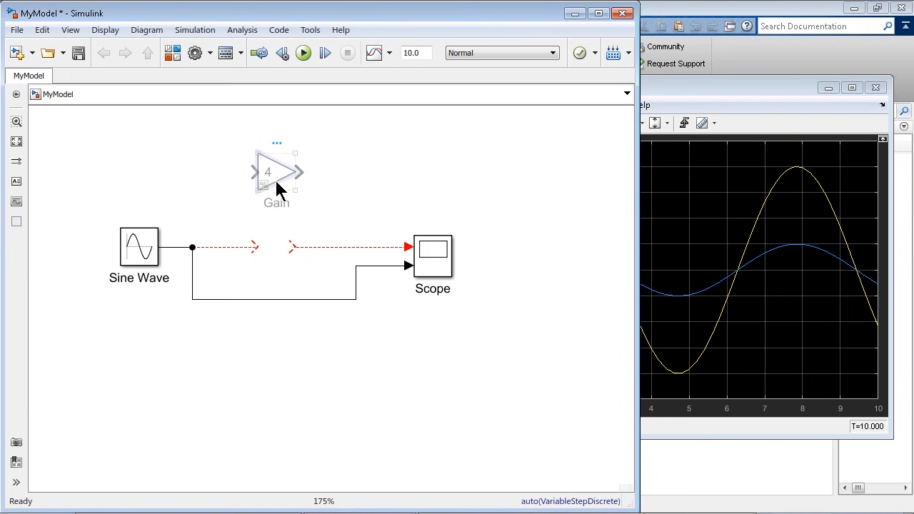
click(400, 189)
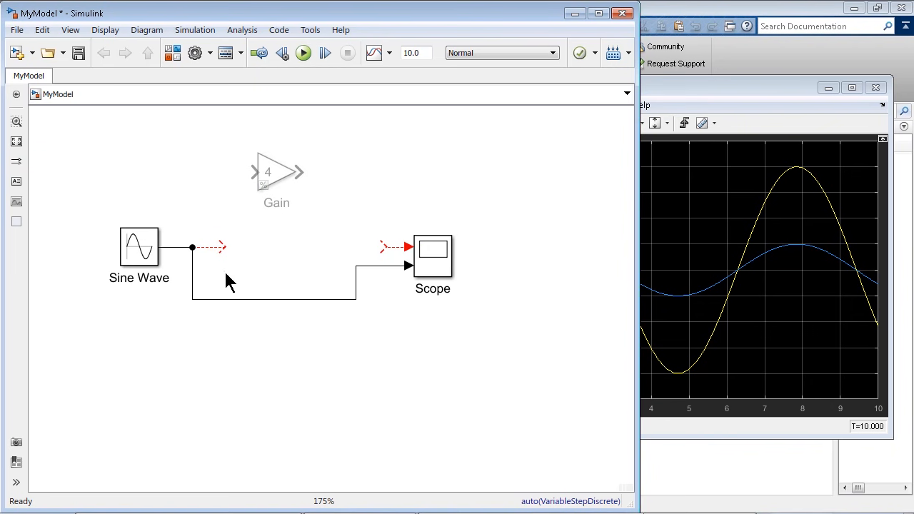
mouse_move(269, 270)
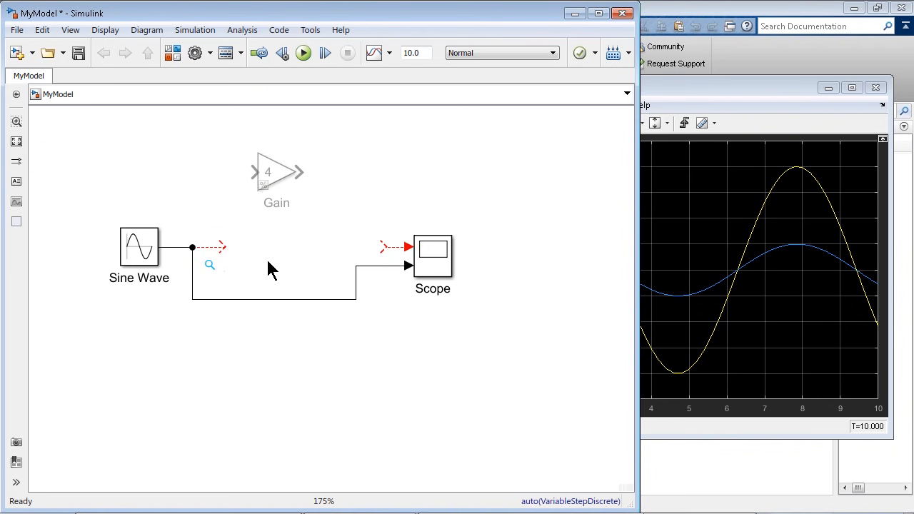
mouse_move(344, 243)
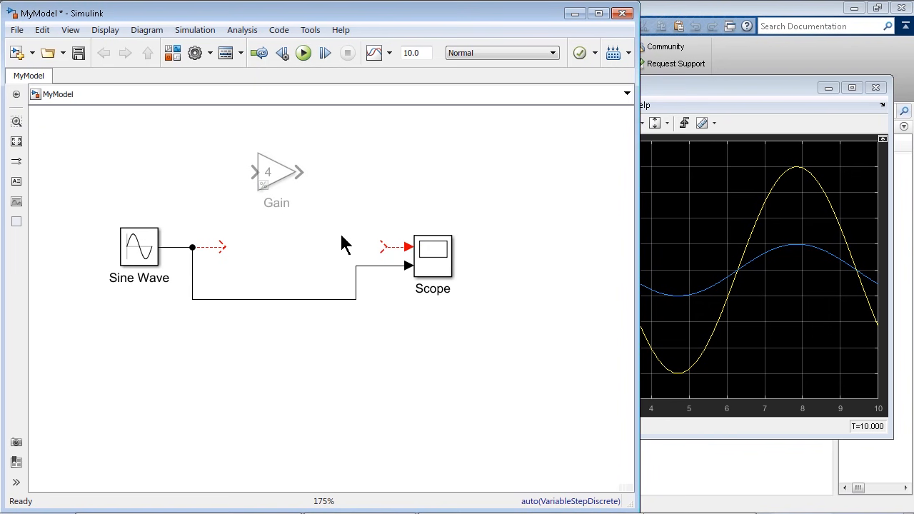
mouse_move(331, 245)
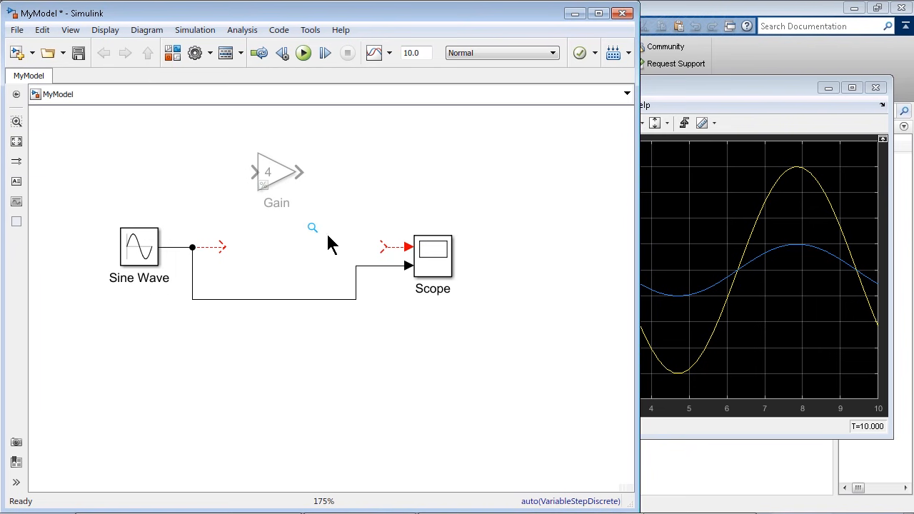
Add a Transfer Fcn block with denominator [1 5 6] (s²+5s+6) feeding the Scope.
text(transfer)
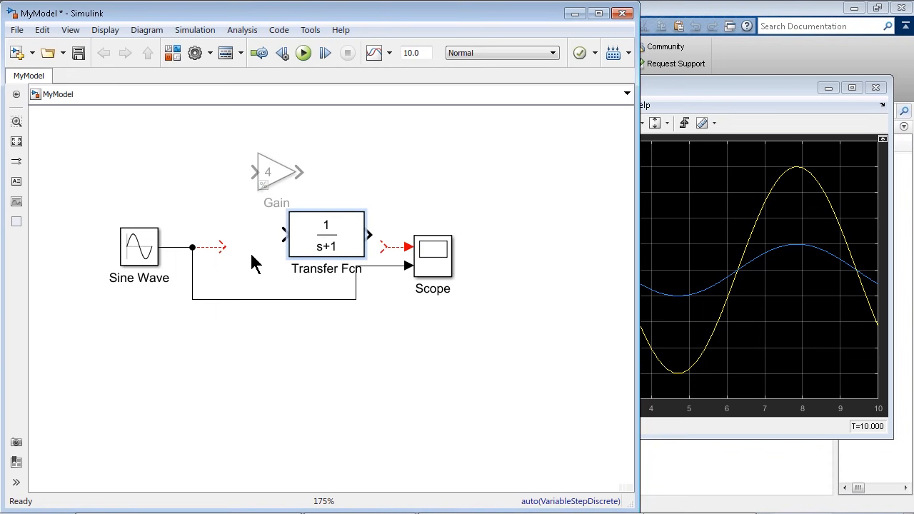
click(326, 234)
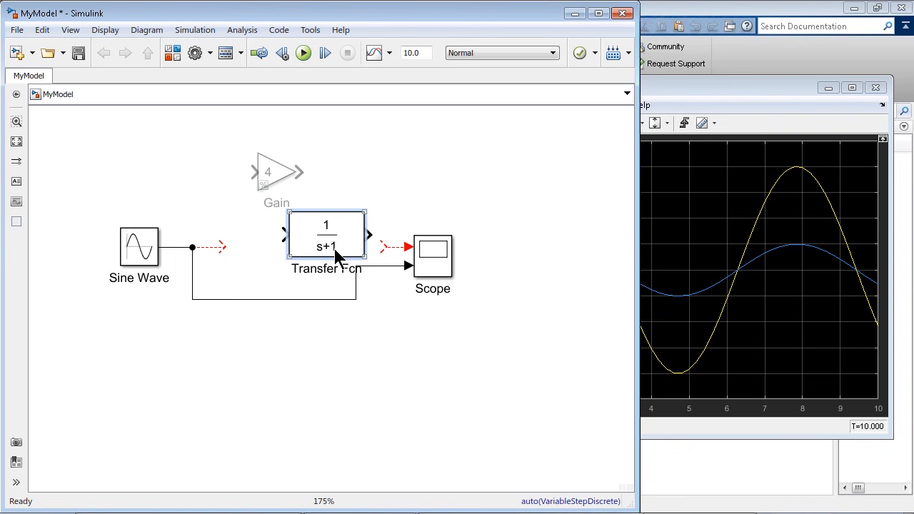
double_click(326, 234)
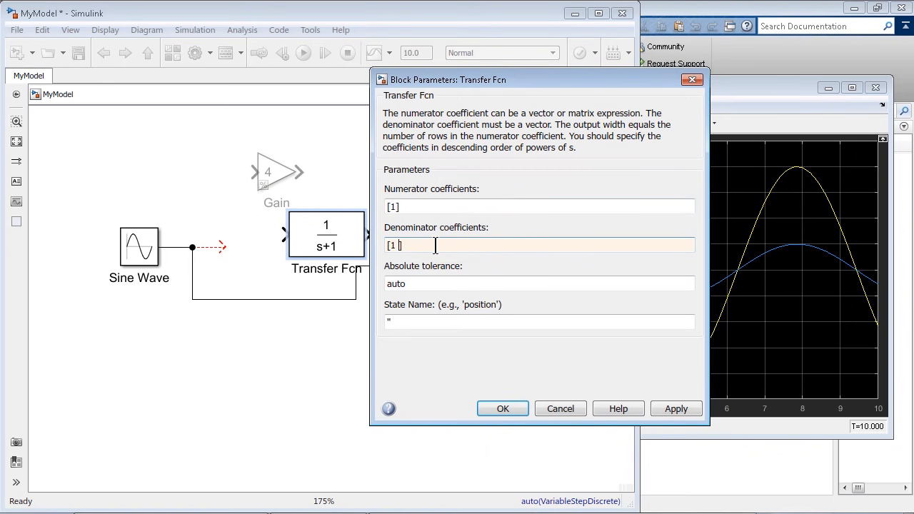
text(5 6)
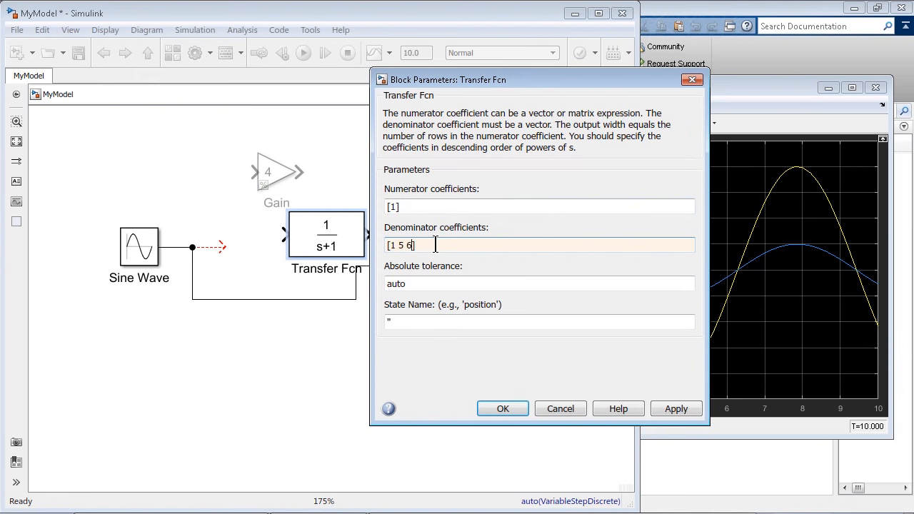
click(675, 408)
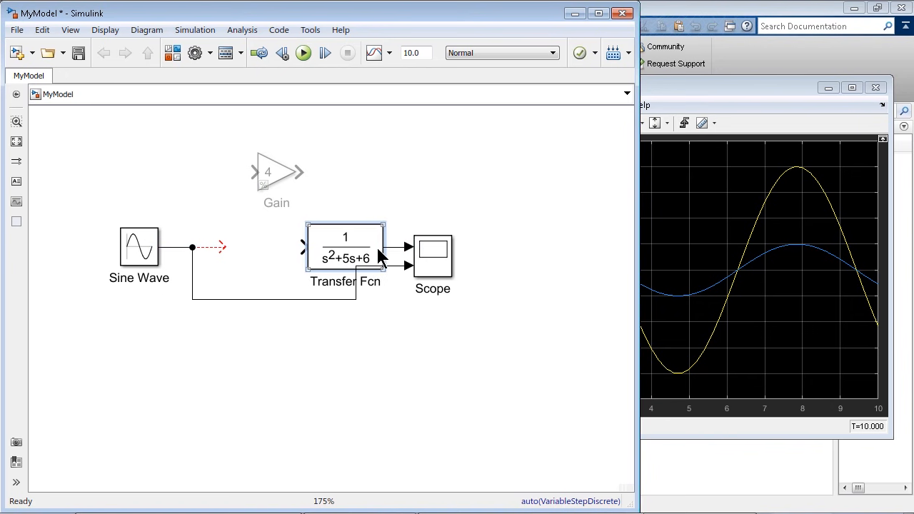
mouse_move(359, 274)
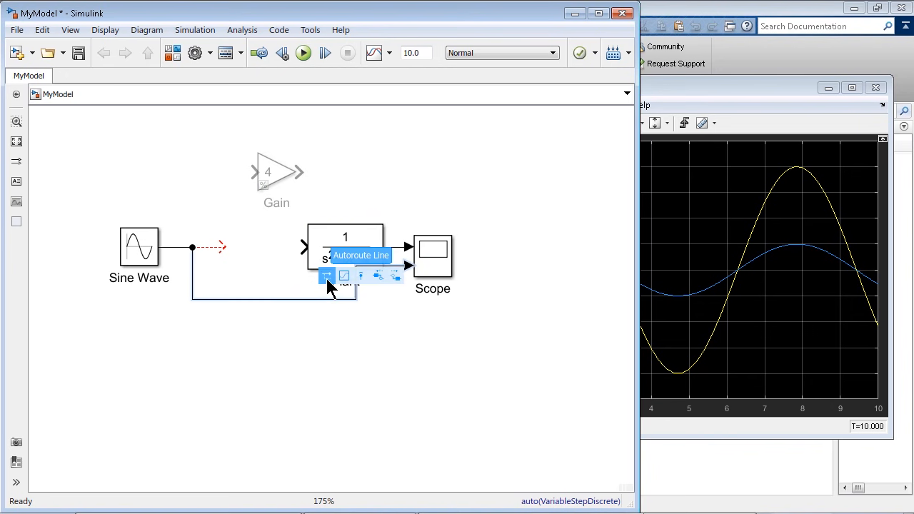
Autoroute the Sine Wave branch to the Scope's lower input above Plant.
click(326, 275)
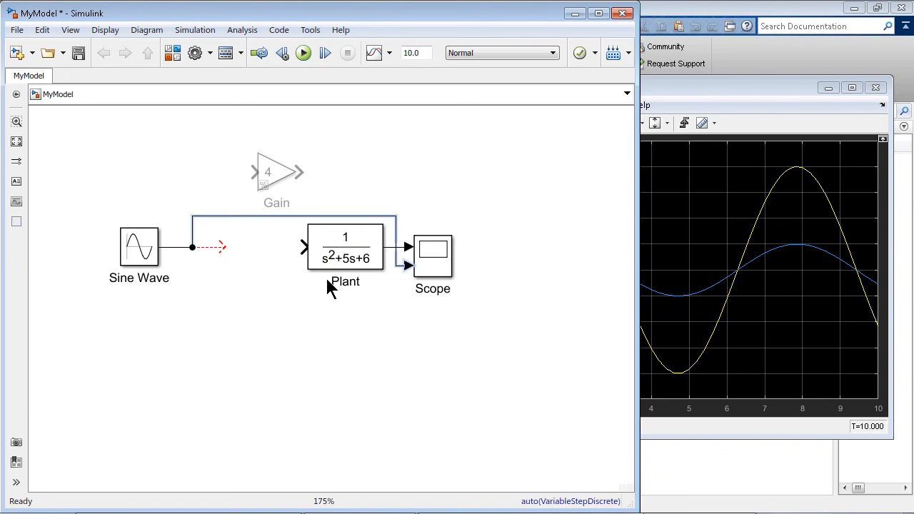
click(345, 247)
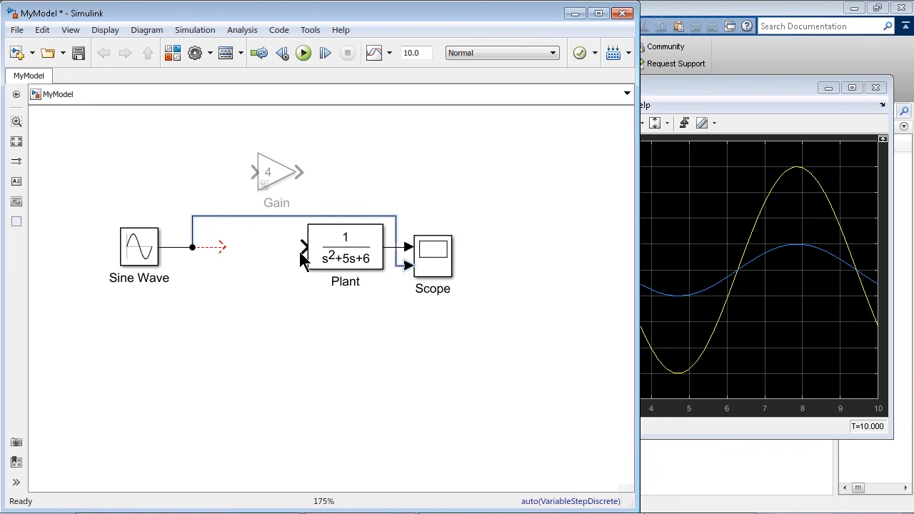
mouse_move(238, 257)
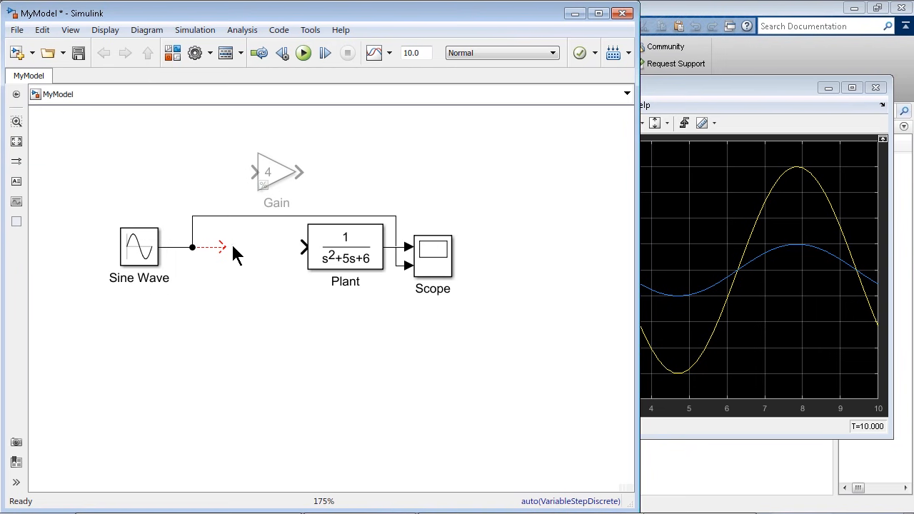
Insert a PID Controller block and connect its output to the Plant.
text(PID)
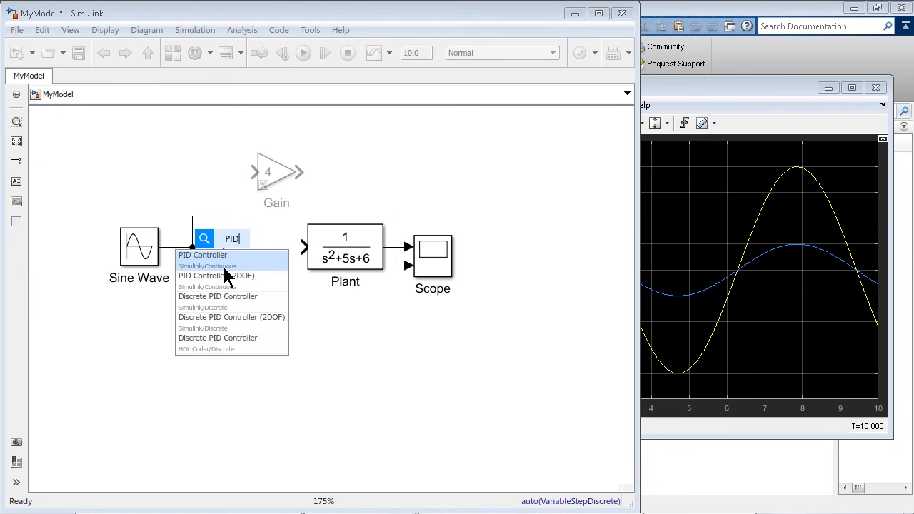
click(202, 255)
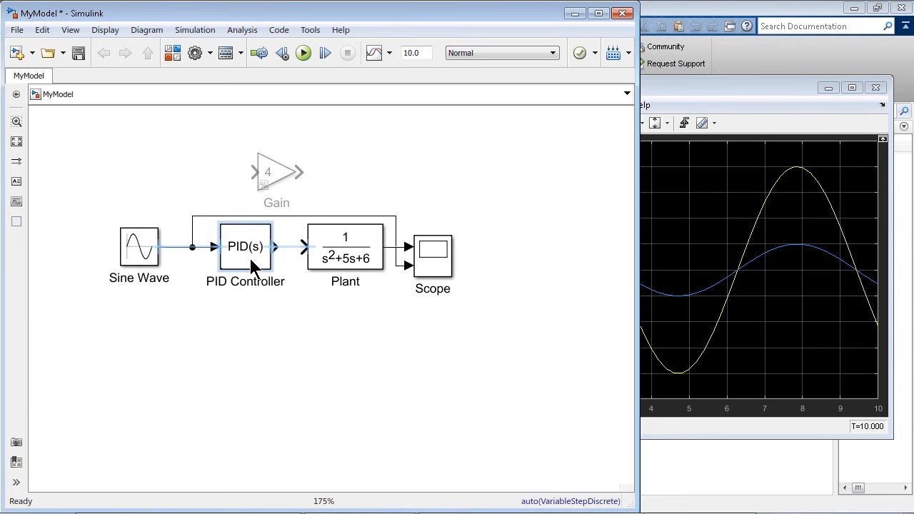
drag(245, 246, 251, 246)
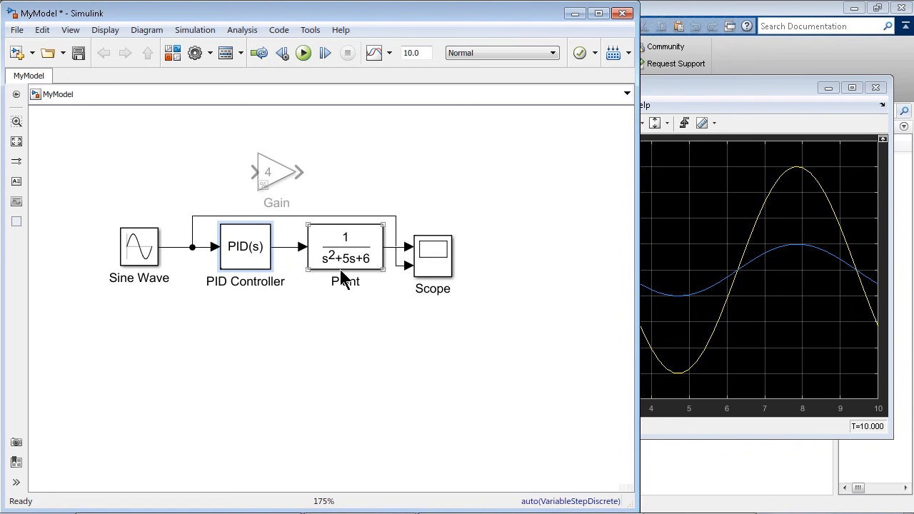
click(245, 246)
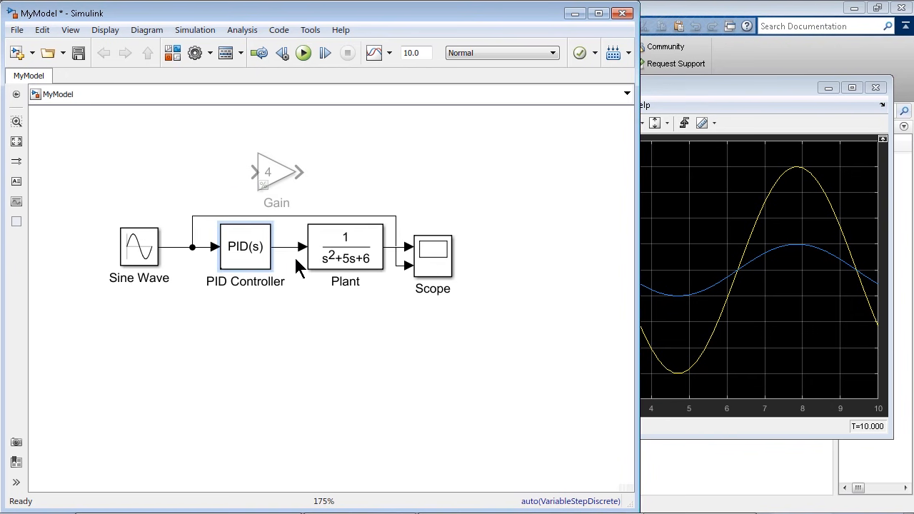
mouse_move(305, 273)
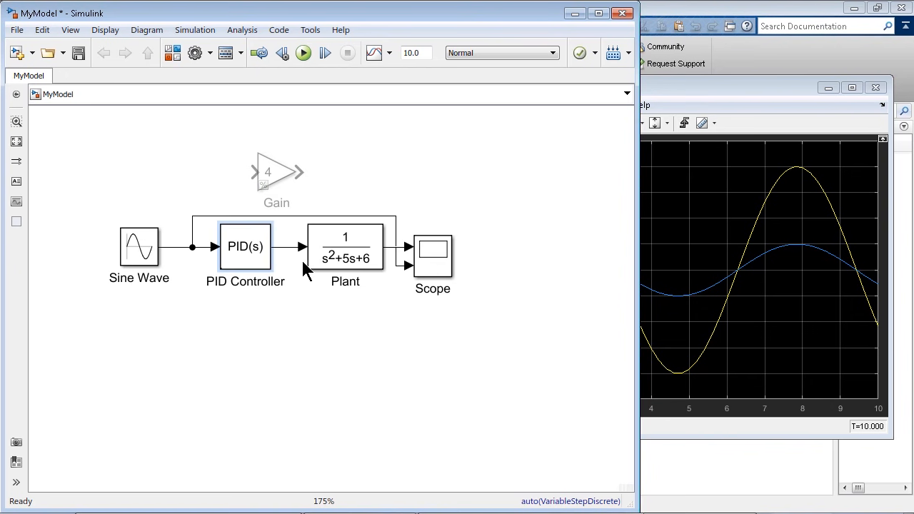
click(244, 246)
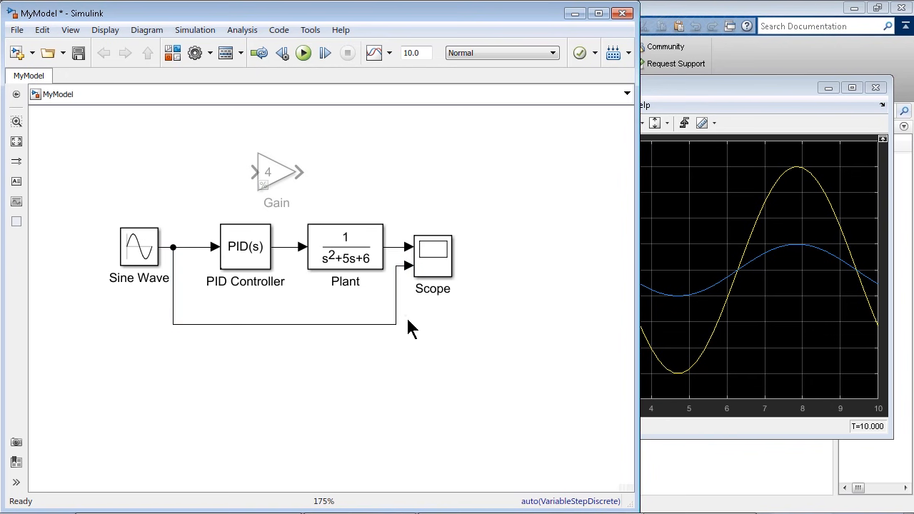
Move the Scope right and connect the Sine Wave branch to its second input.
click(432, 253)
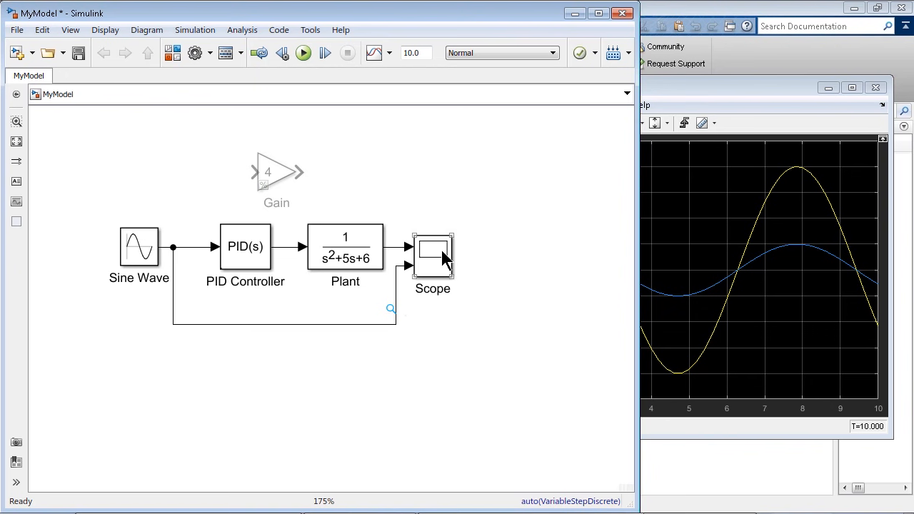
click(432, 257)
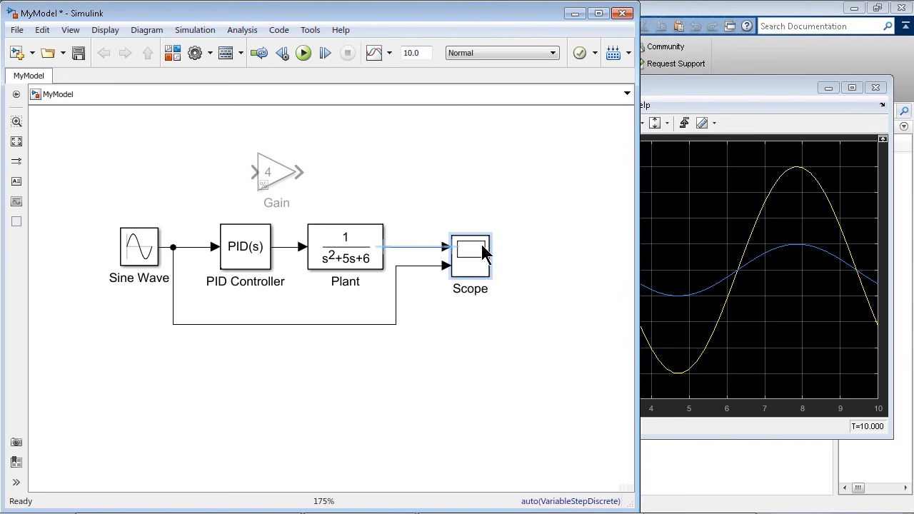
click(453, 247)
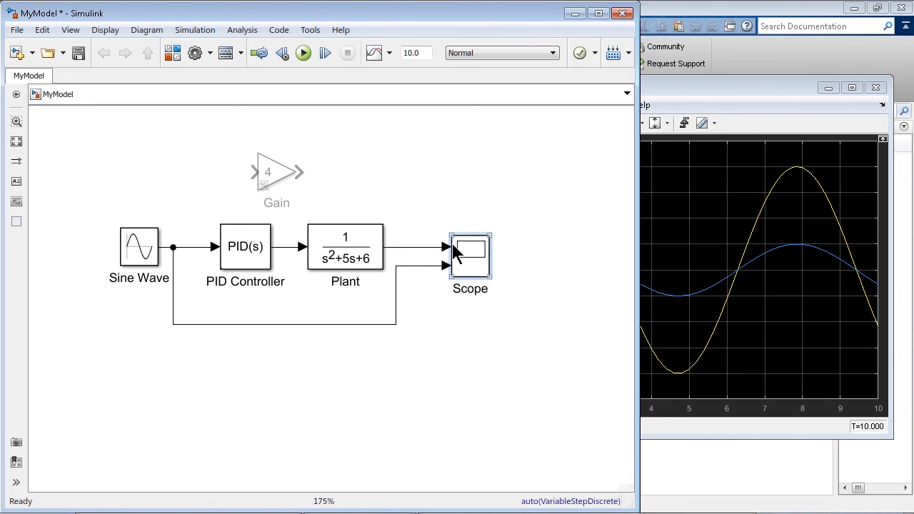
click(245, 247)
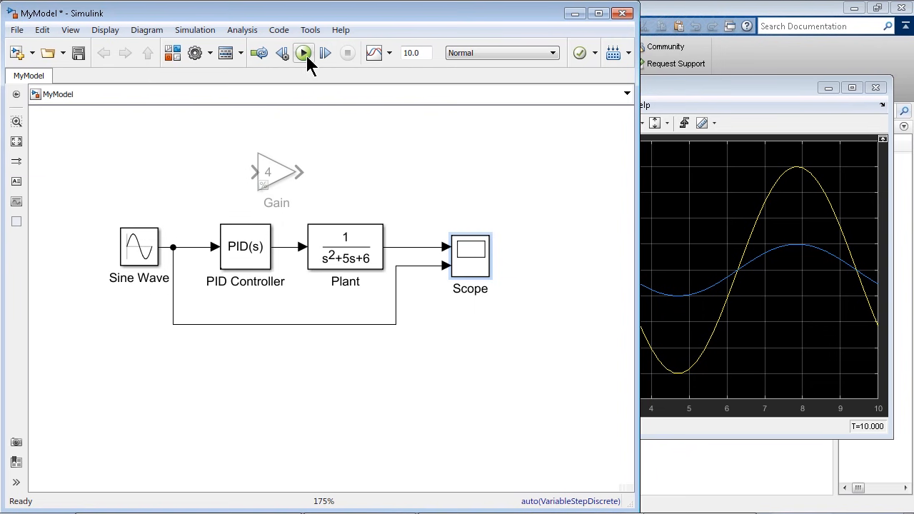
Run the simulation and view the Scope's sine versus Plant response plot.
click(303, 53)
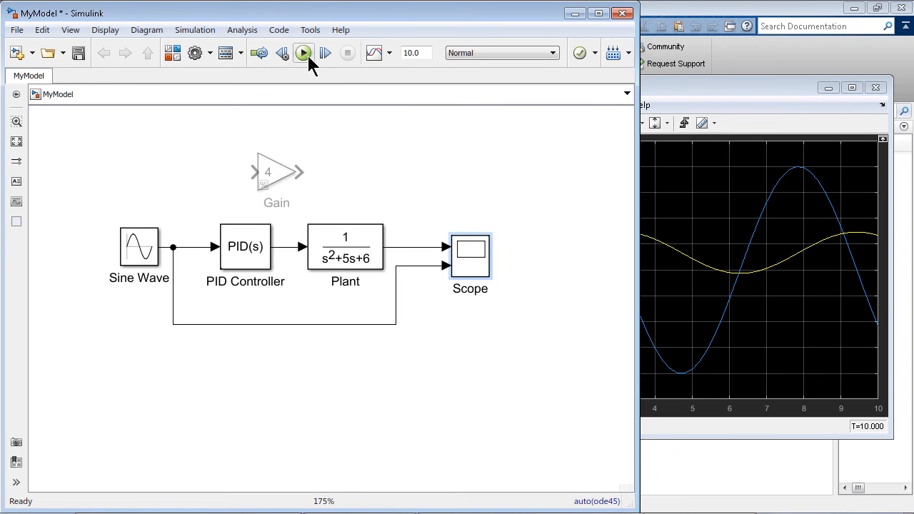
click(139, 247)
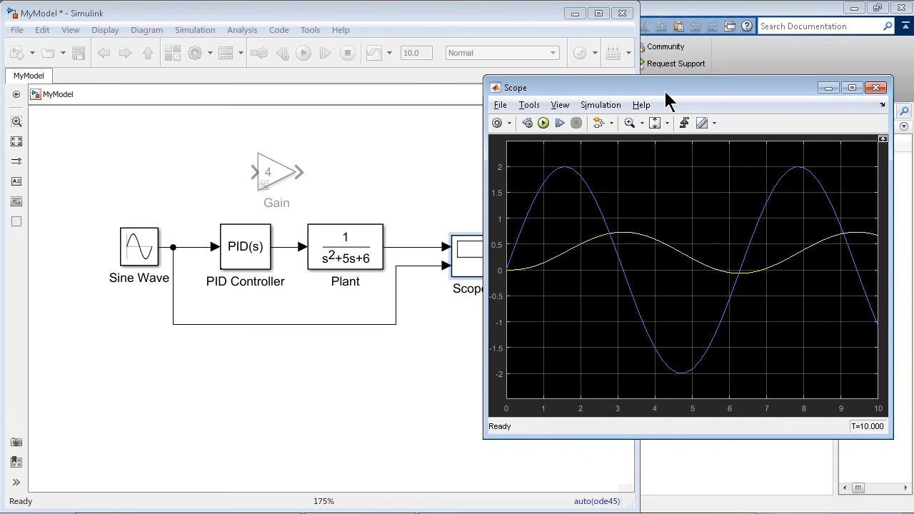
mouse_move(536, 305)
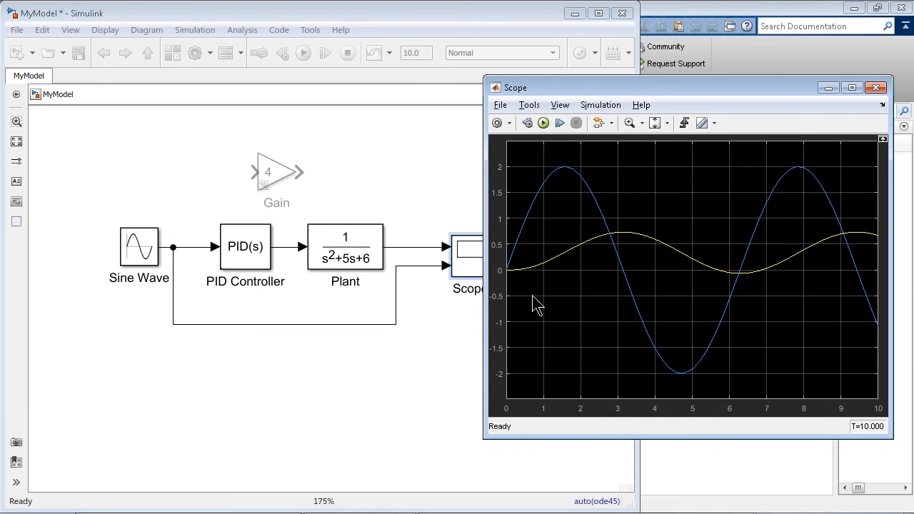
mouse_move(630, 255)
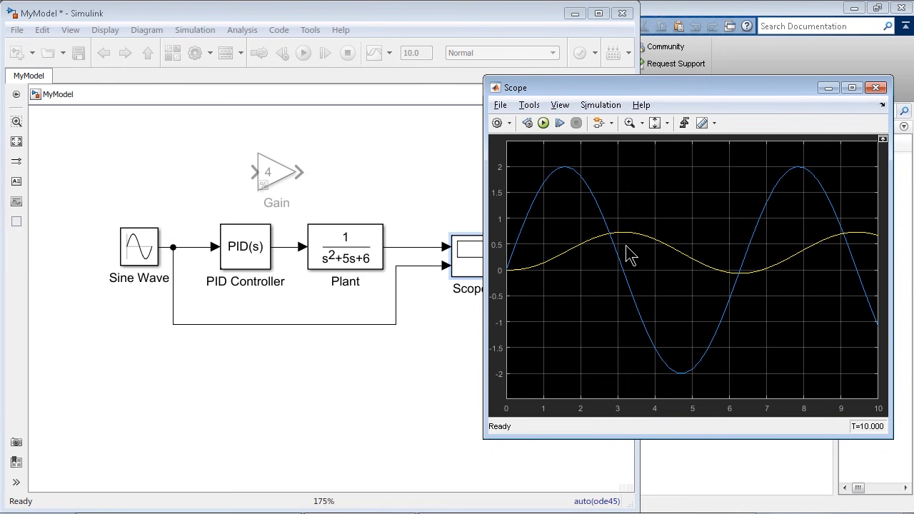
mouse_move(596, 225)
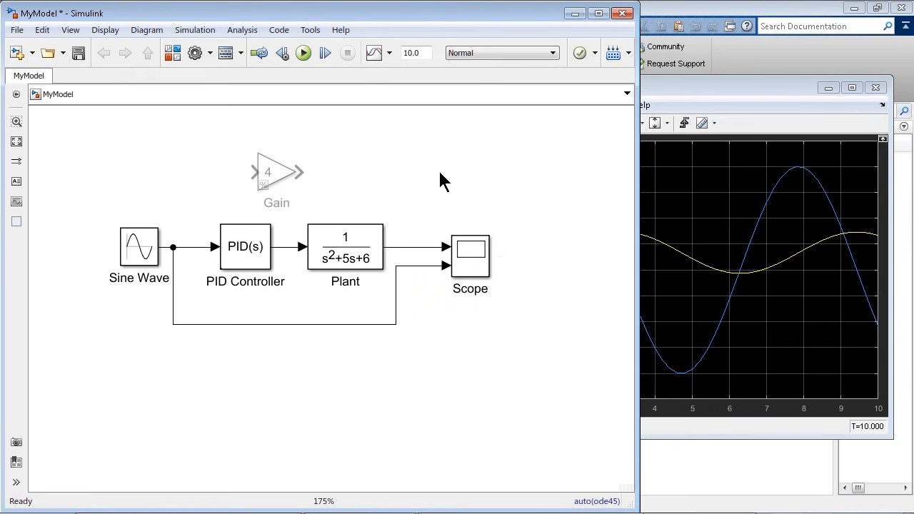
Insert a Step block where the Sine Wave source used to be.
click(138, 246)
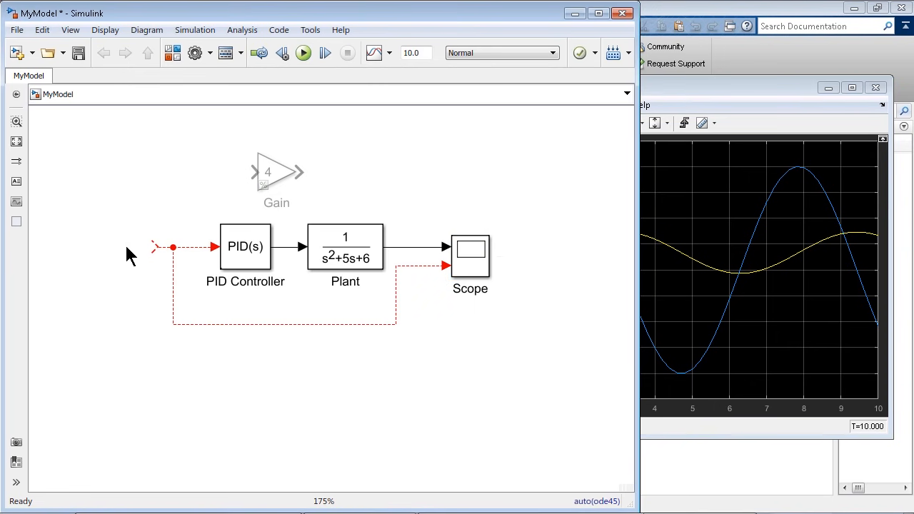
text(step)
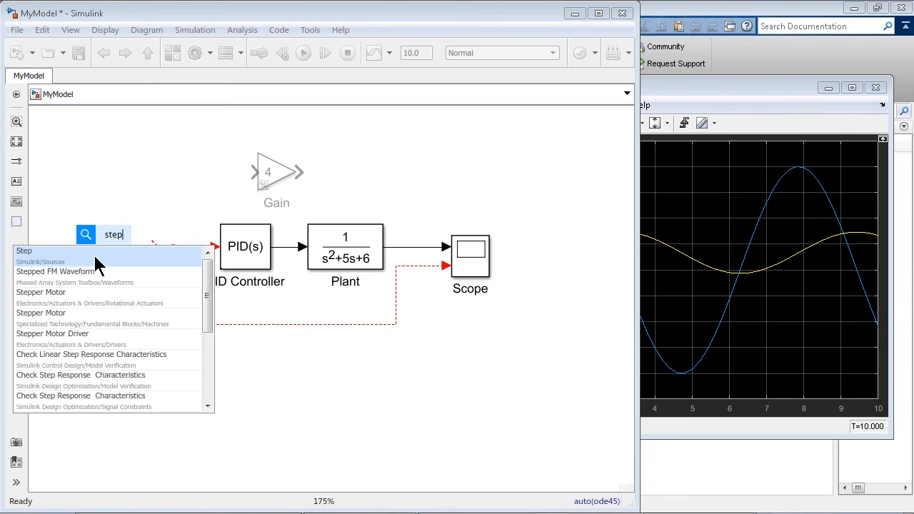
click(24, 251)
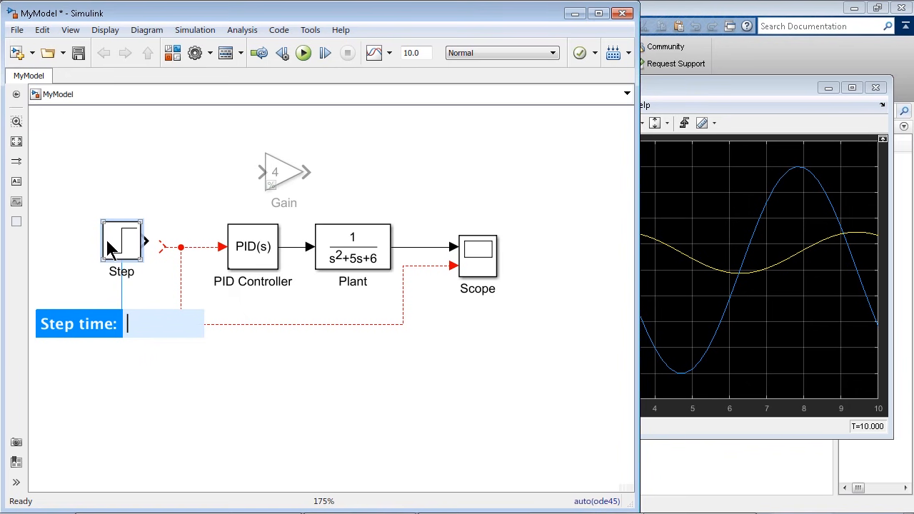
mouse_move(85, 250)
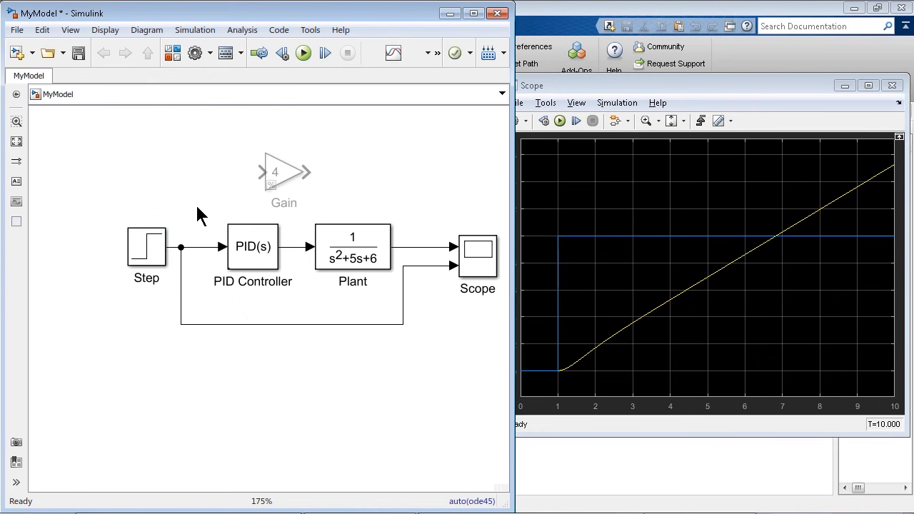
mouse_move(459, 188)
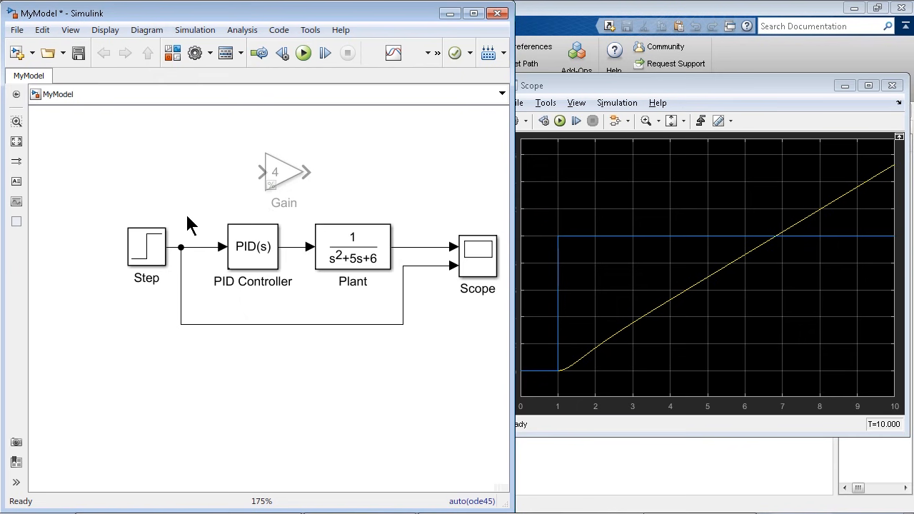
Add a Sum block with plus and minus signs above the Step-to-PID line.
text(d)
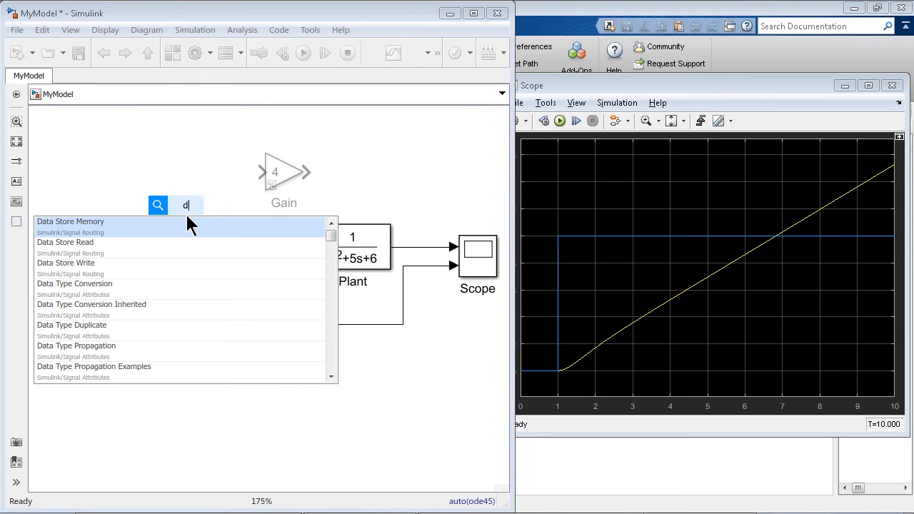
text(sum)
text(|+-)
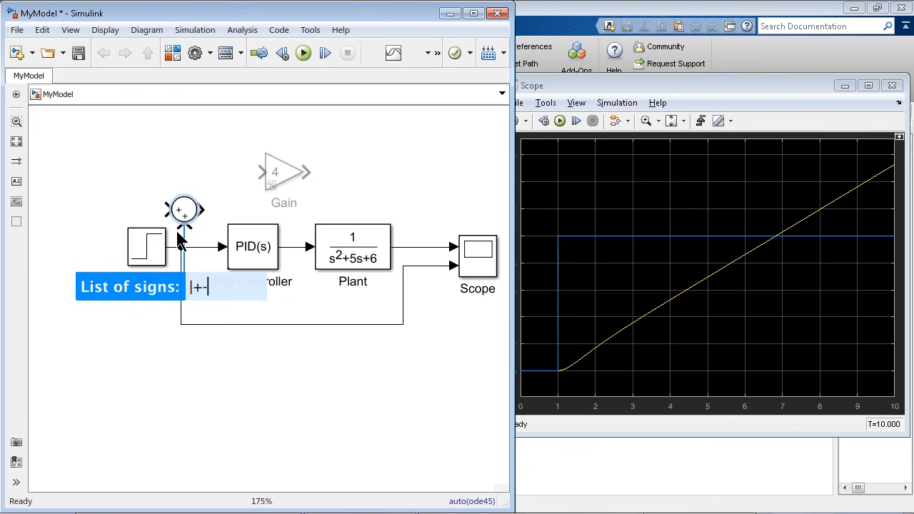
mouse_move(178, 242)
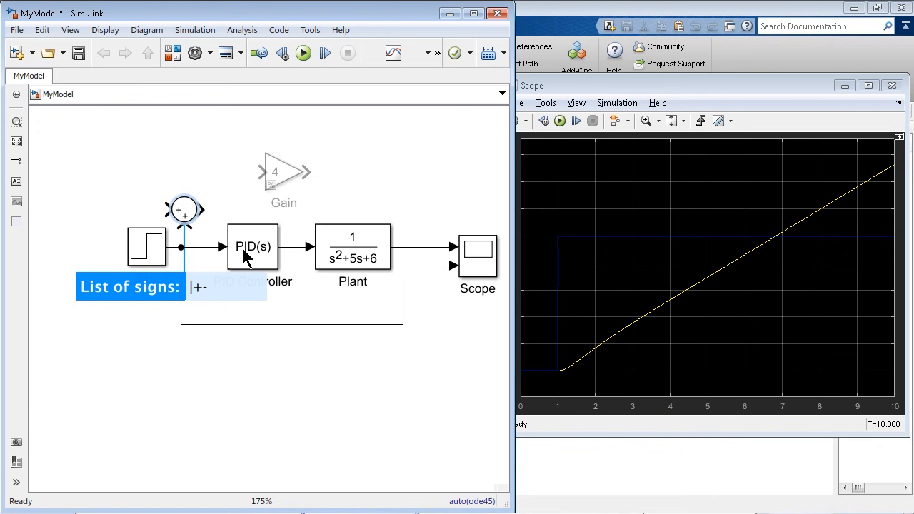
mouse_move(194, 234)
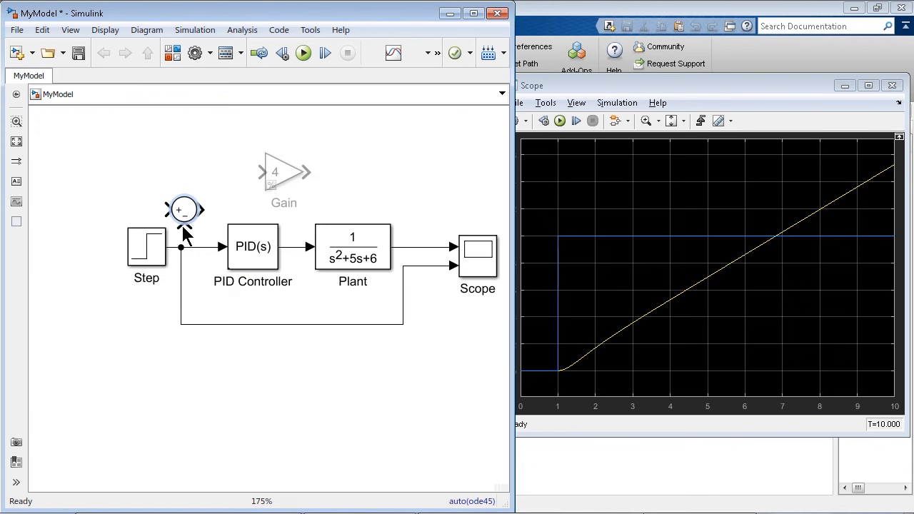
click(184, 209)
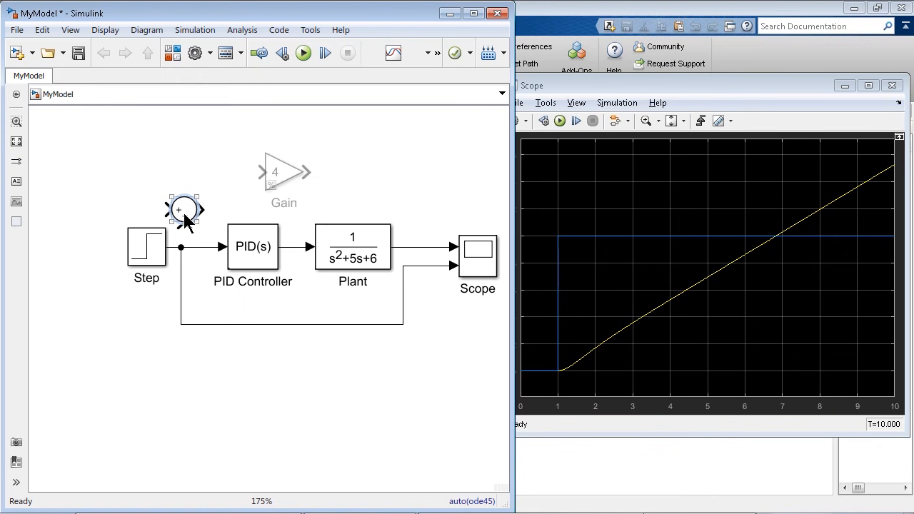
Place the Sum inline before the PID Controller and feed Plant output to its minus input.
drag(184, 210, 196, 248)
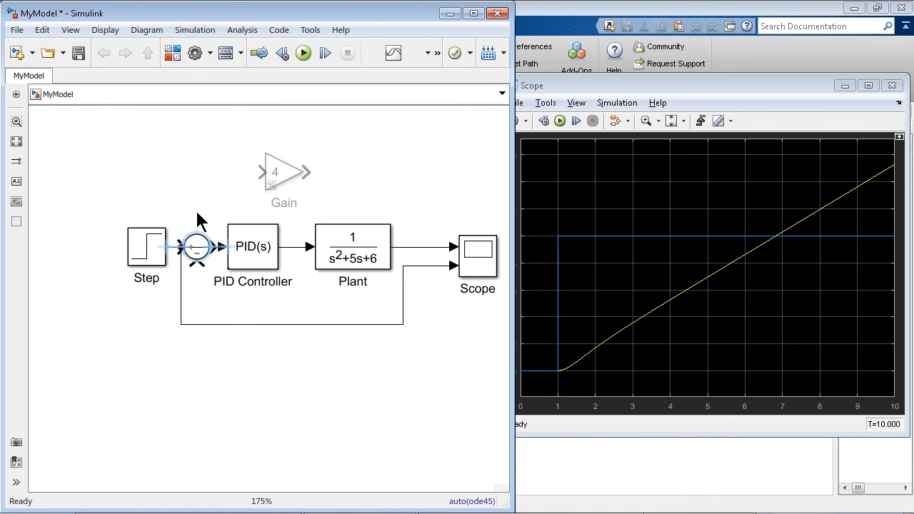
click(196, 246)
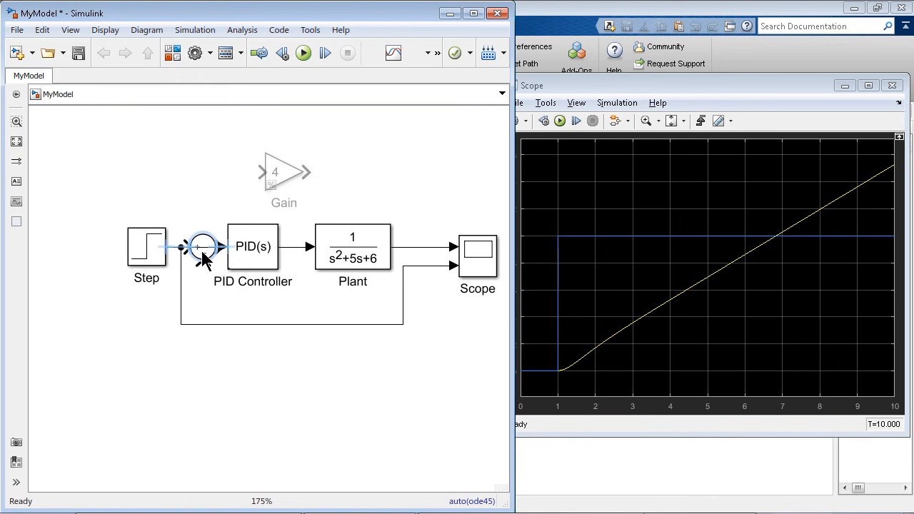
drag(202, 246, 196, 216)
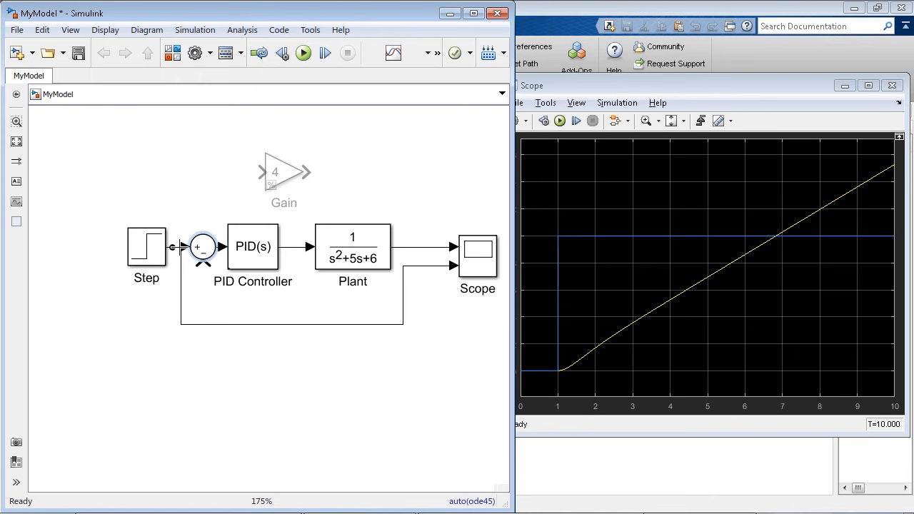
drag(146, 246, 121, 247)
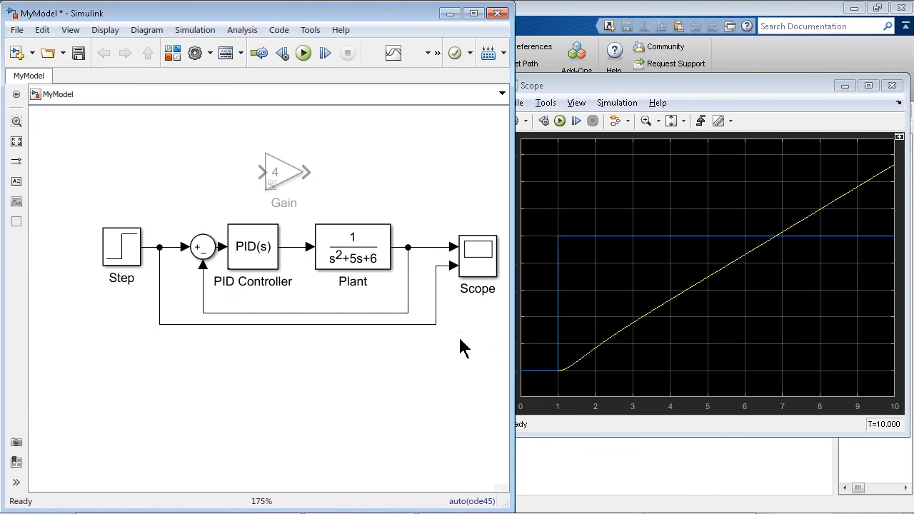
mouse_move(302, 82)
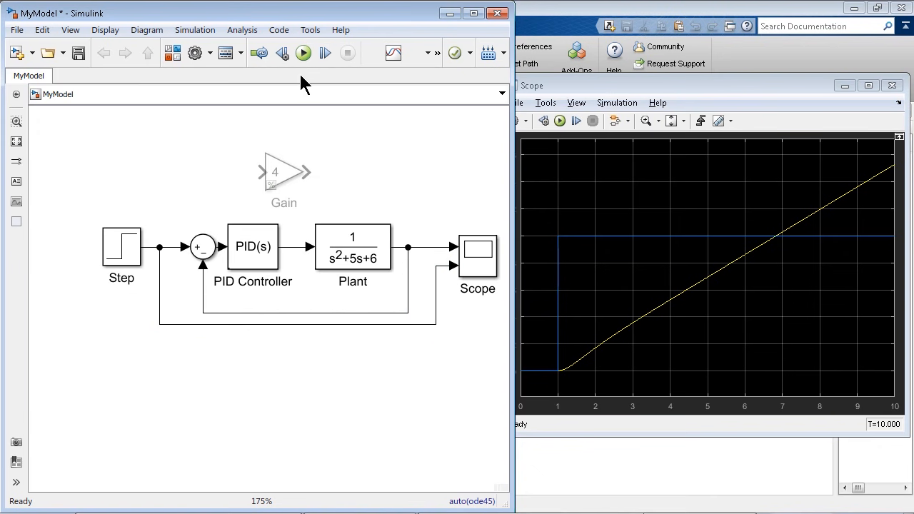
Rerun the simulation to show the closed-loop output rising toward the step.
click(302, 52)
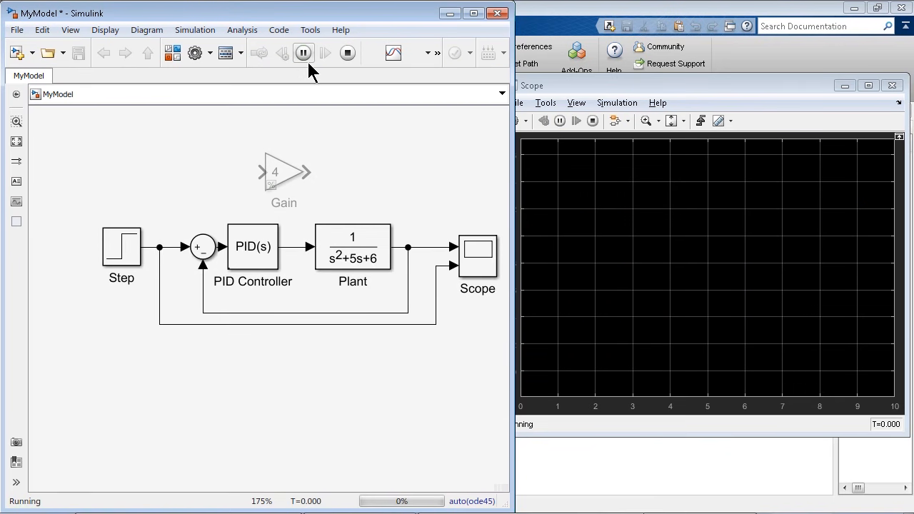
click(302, 53)
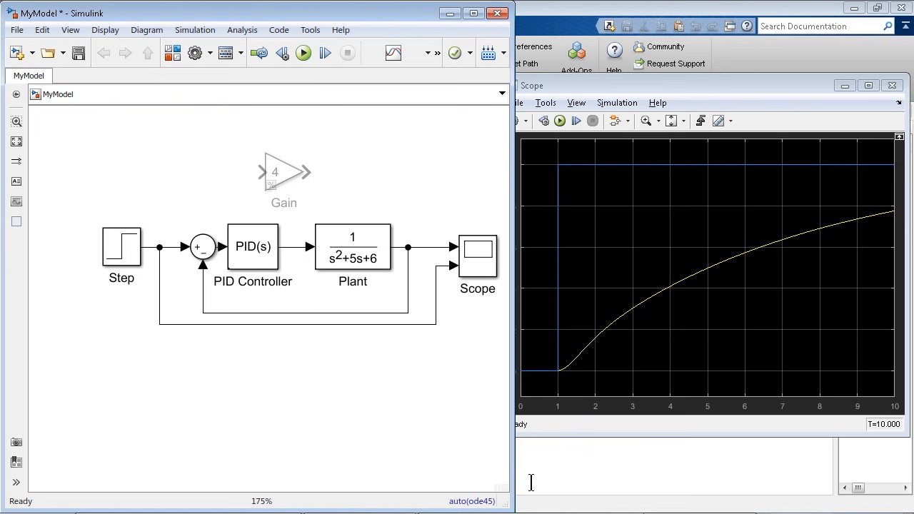
mouse_move(485, 450)
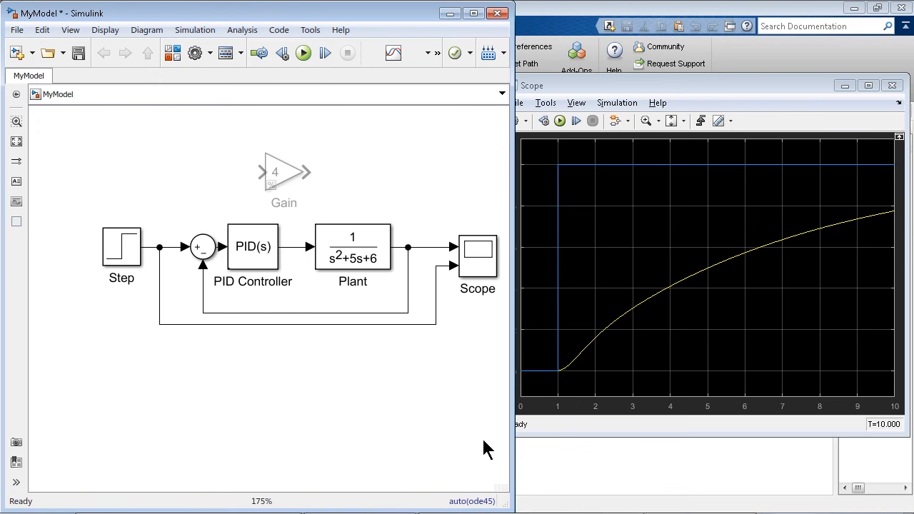
mouse_move(480, 441)
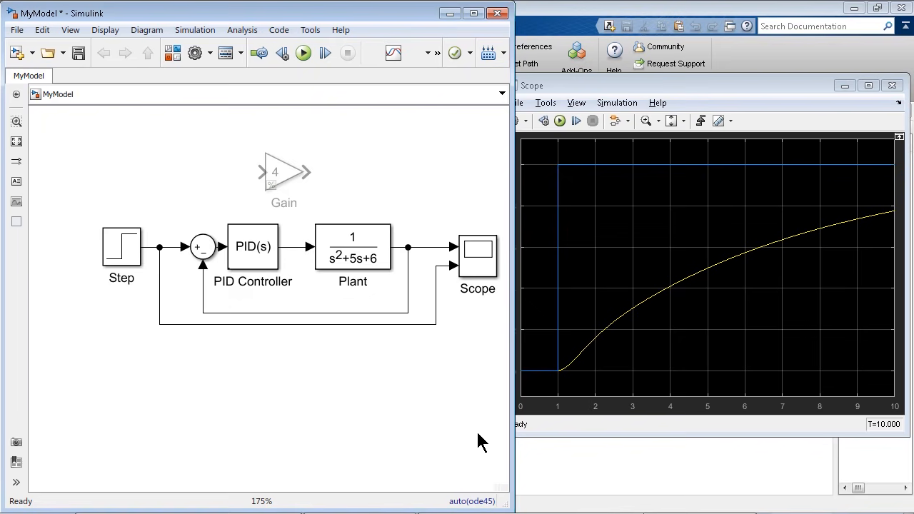